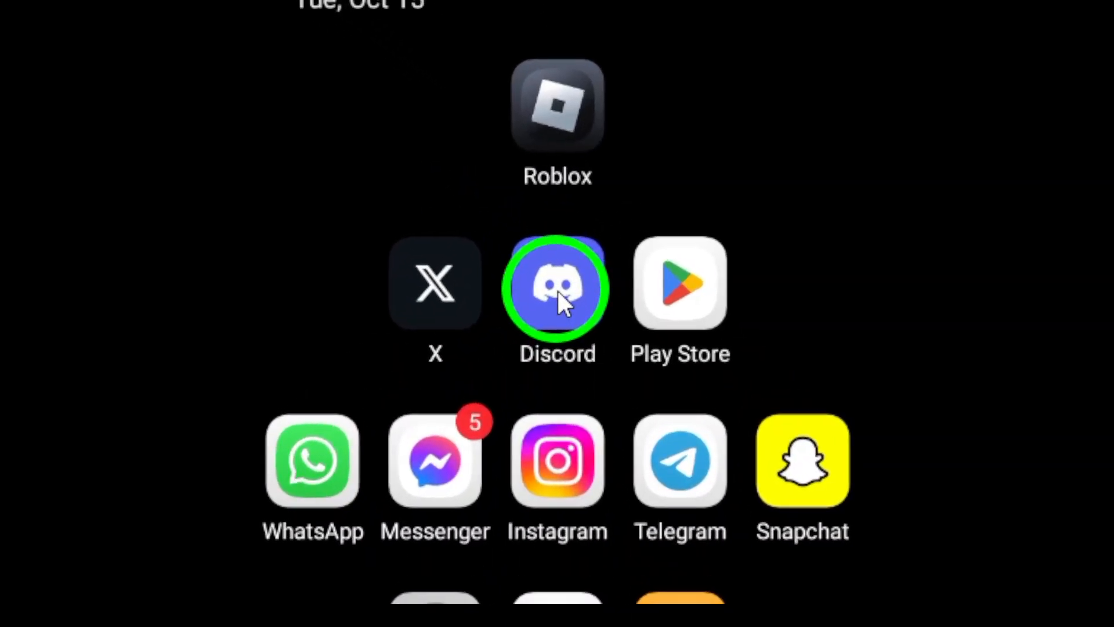
Step: Launch Discord from the Android home screen to show direct messages
{"action": "left_click", "coordinate": [557, 288]}
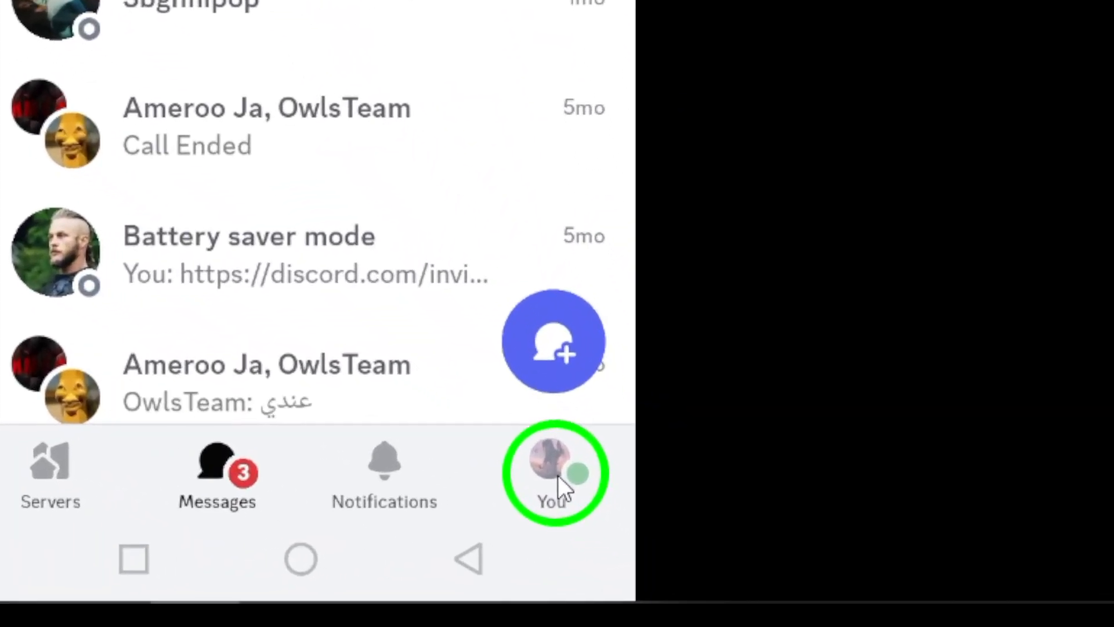
Step: Switch to the 'You' tab to view your own profile
{"action": "left_click", "coordinate": [553, 472]}
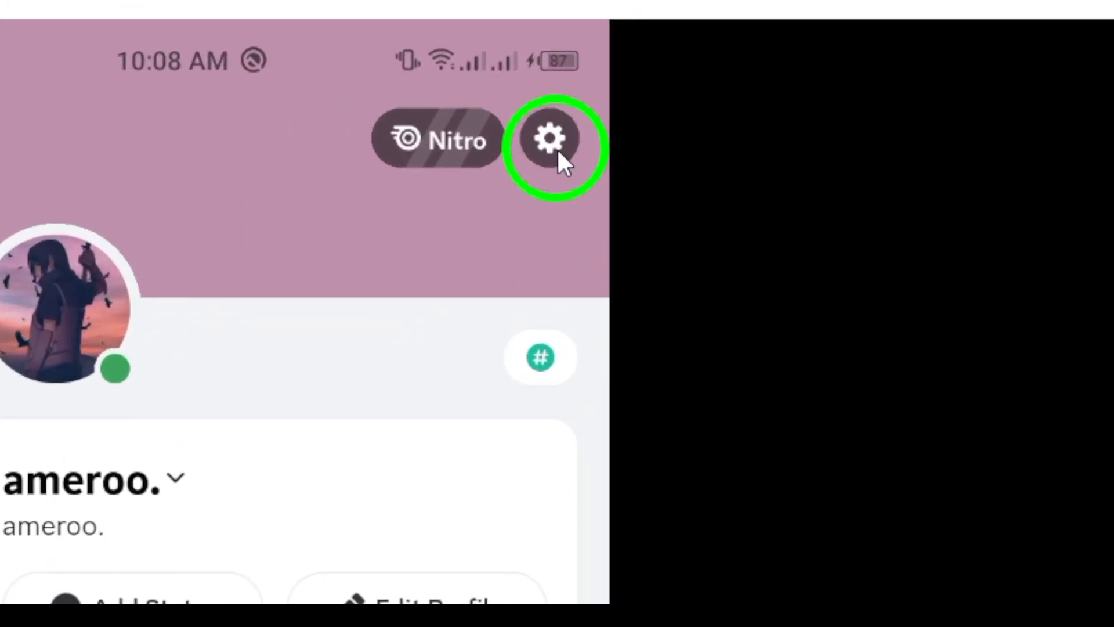
Step: Open Settings from the profile's gear icon and scroll through the list
{"action": "left_click", "coordinate": [550, 137]}
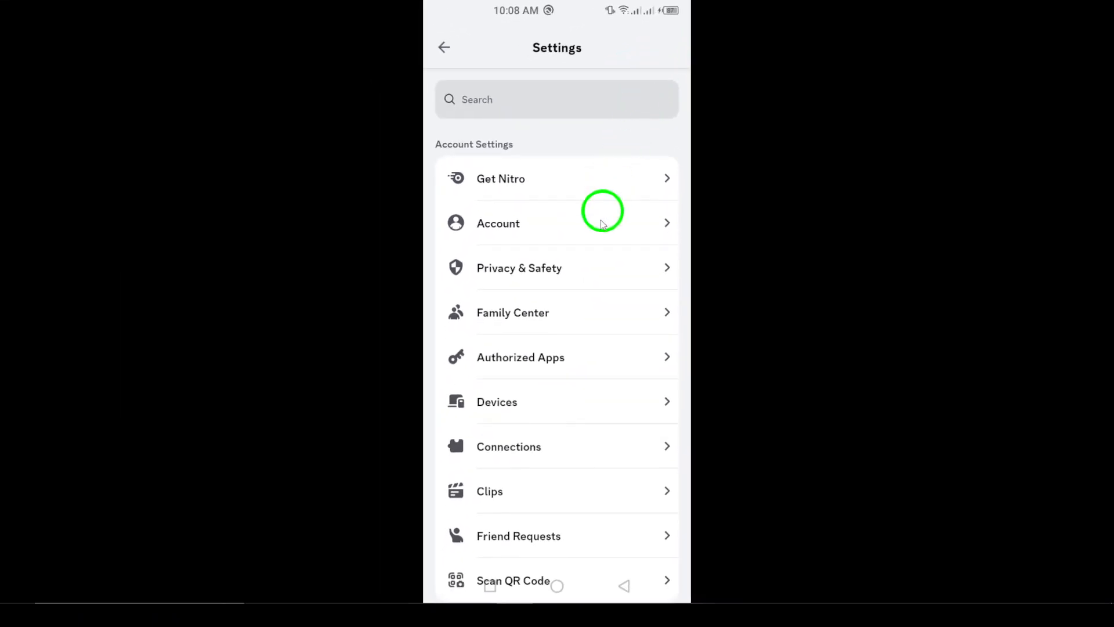
{"action": "scroll", "scroll_direction": "down", "scroll_amount": 3}
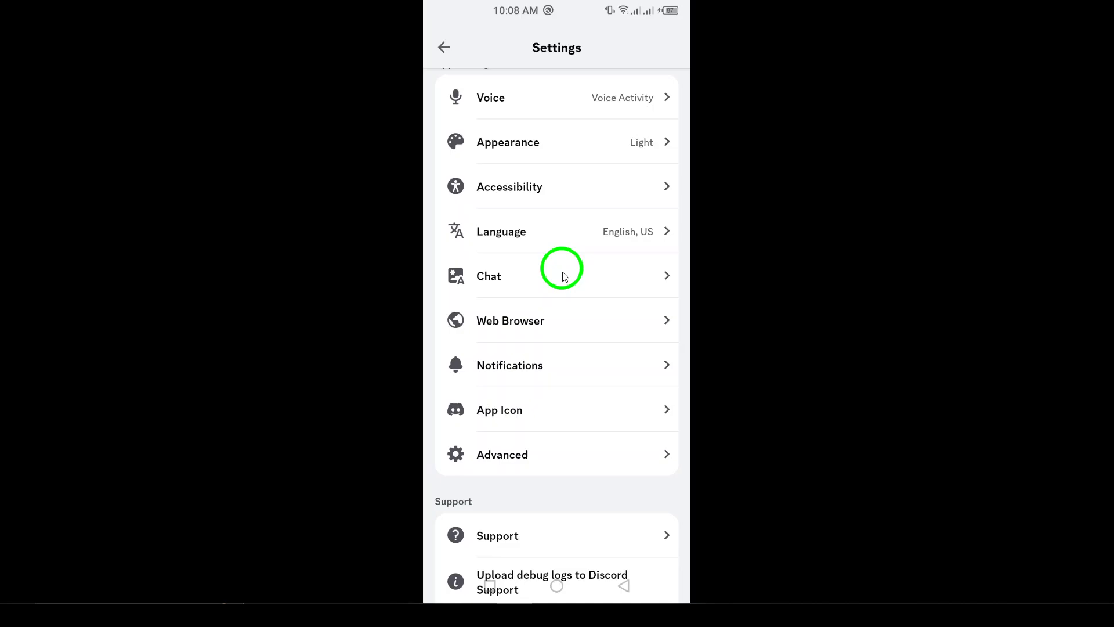
{"action": "scroll", "scroll_direction": "down", "scroll_amount": 3}
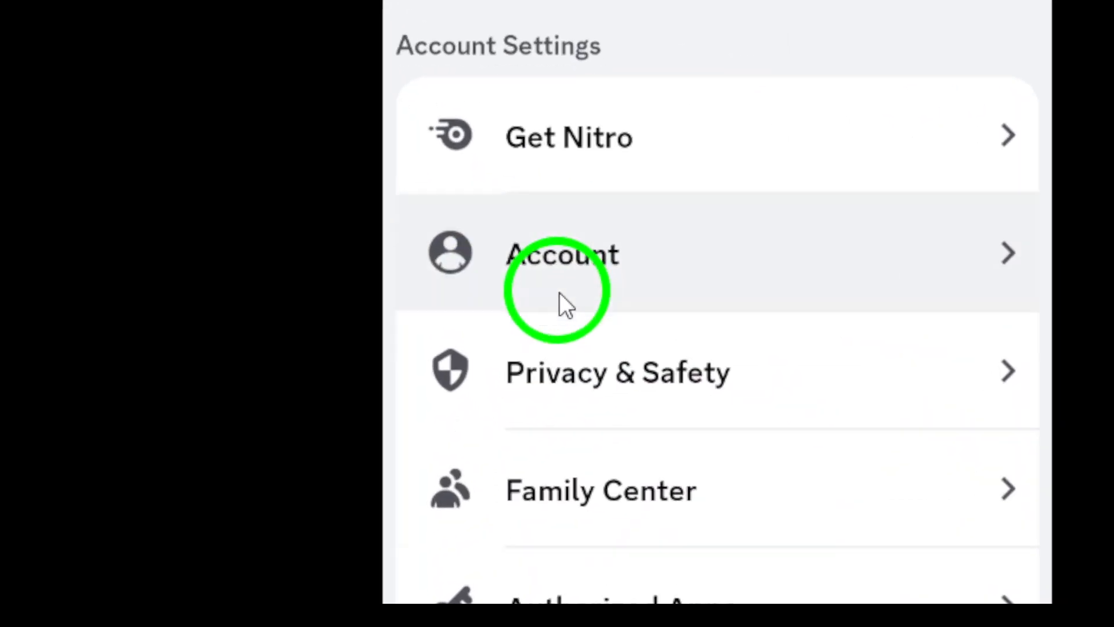
Step: Go to Account > Blocked Users and open the first blocked user's profile
{"action": "left_click", "coordinate": [561, 253]}
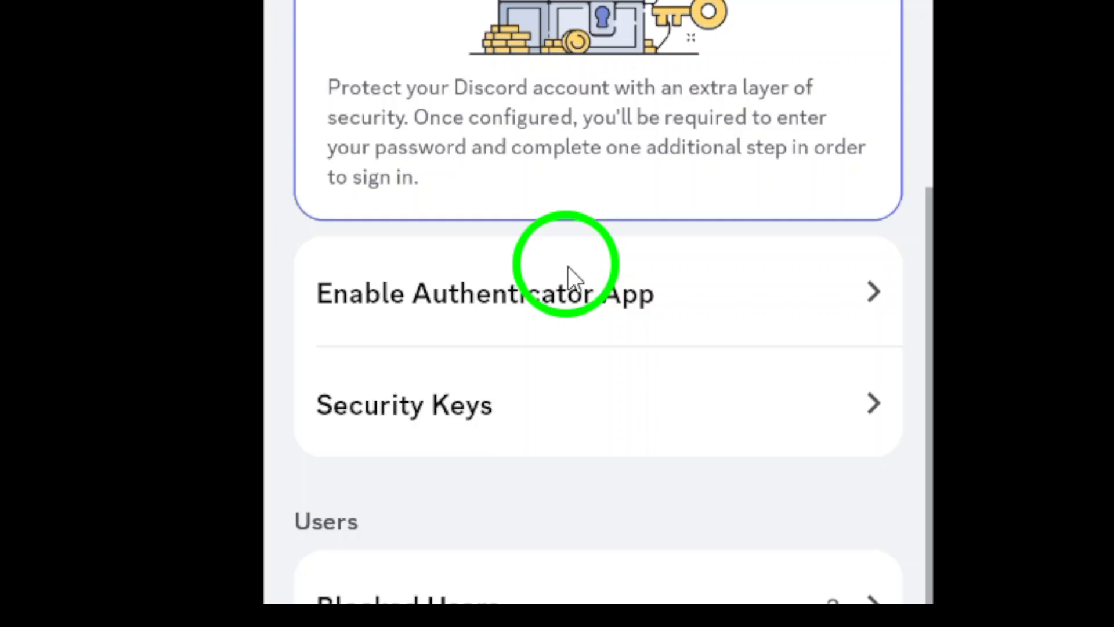
{"action": "scroll", "scroll_direction": "down", "scroll_amount": 3}
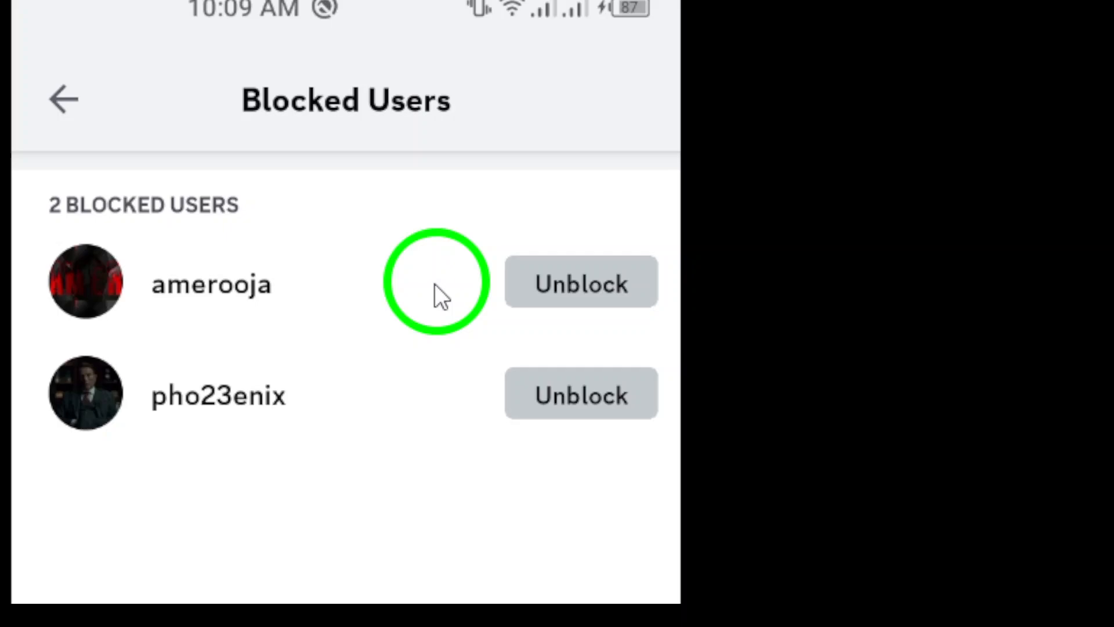
{"action": "left_click", "coordinate": [580, 282]}
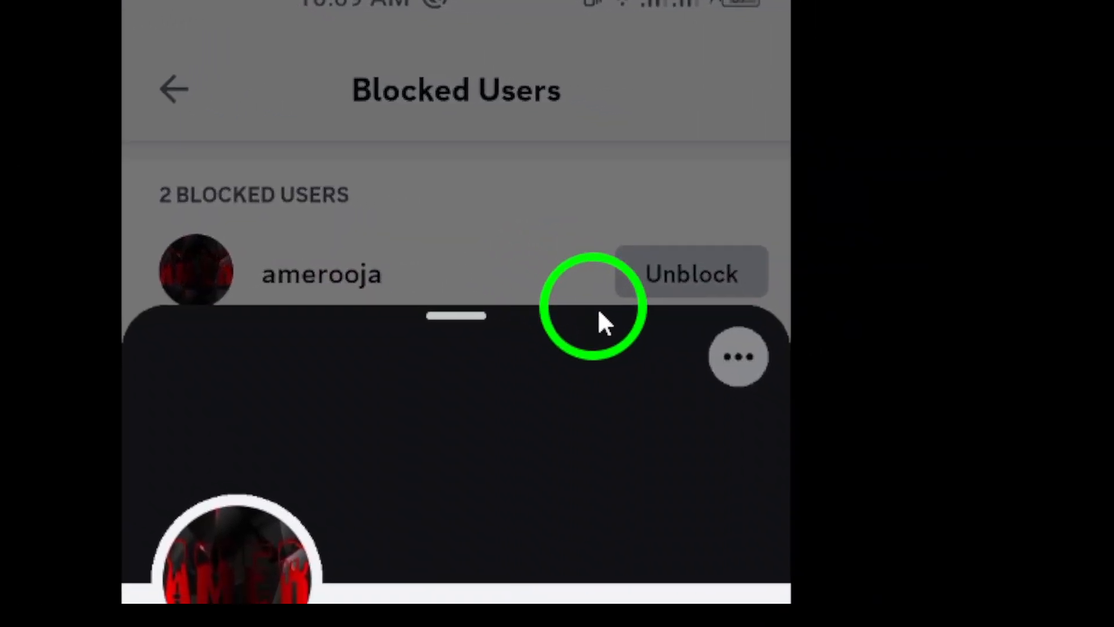